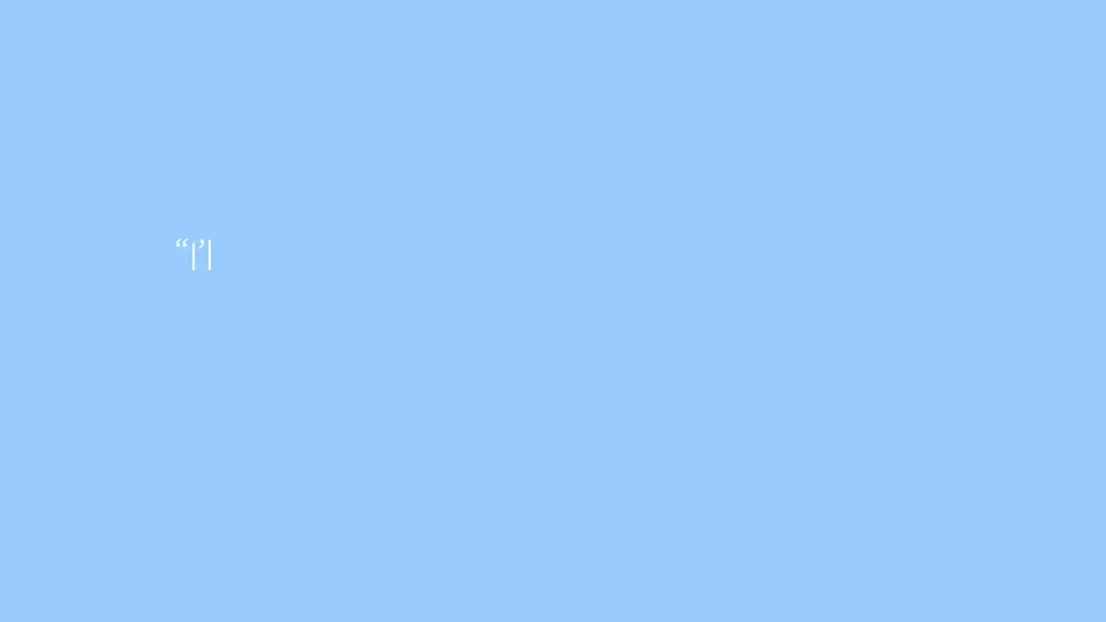
Step: Animate in the quote about taking a snare and kick from the very beginning of a record
{"action": "type", "text": "I'll take a snare, and a kick from the very beginning o"}
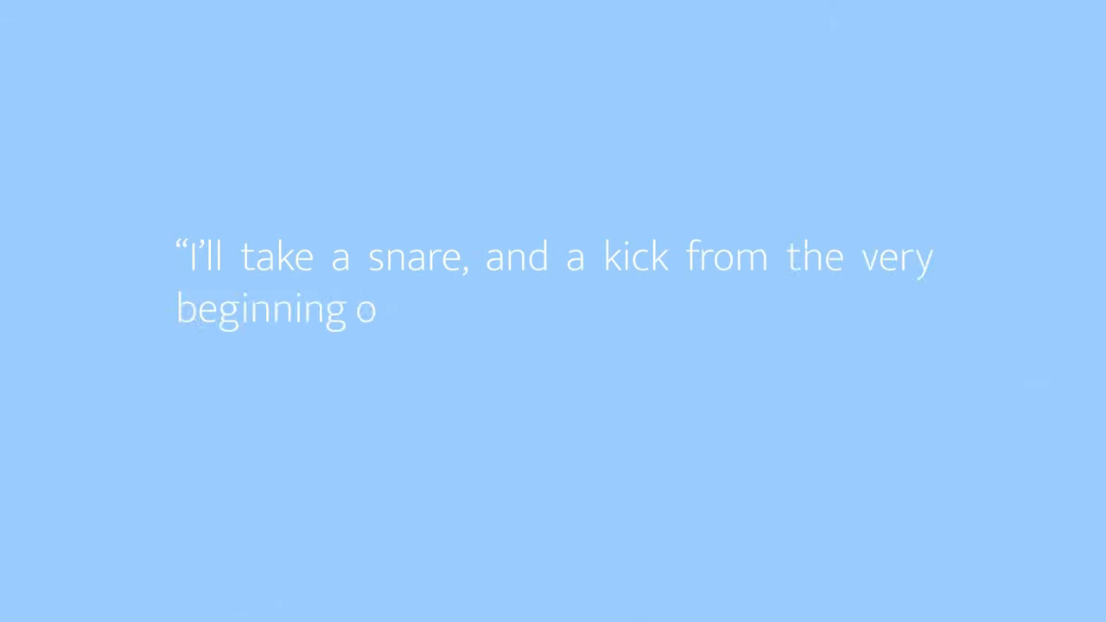
{"action": "type", "text": "f a record. I got my best kicks and sn"}
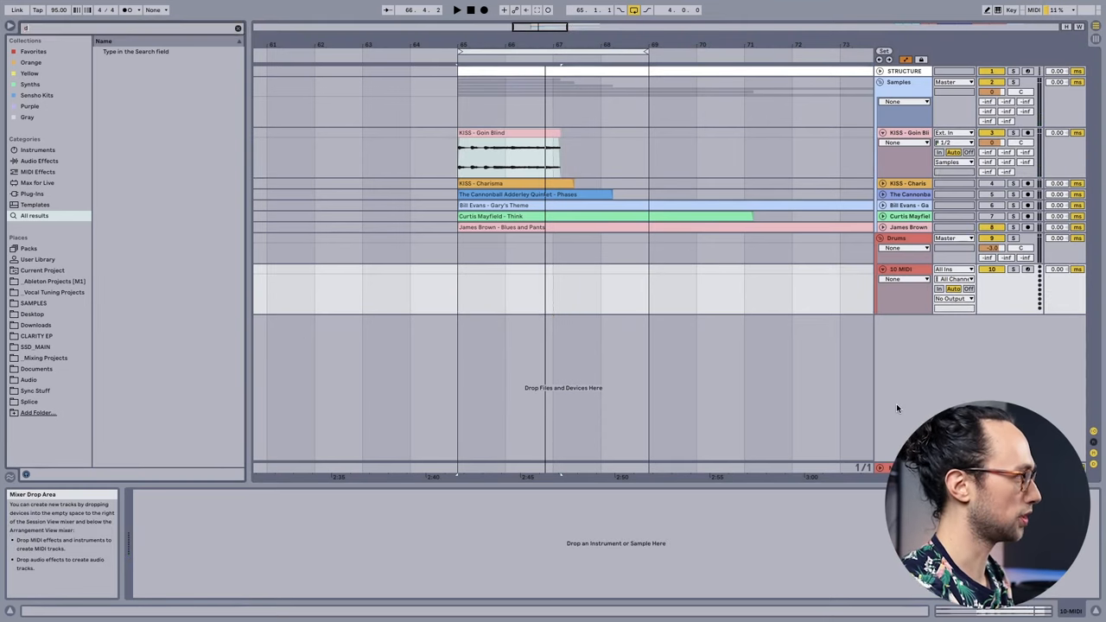
Step: Find Drum Rack by searching 'drum' in the browser and add it on a new MIDI track
{"action": "type", "text": "rum"}
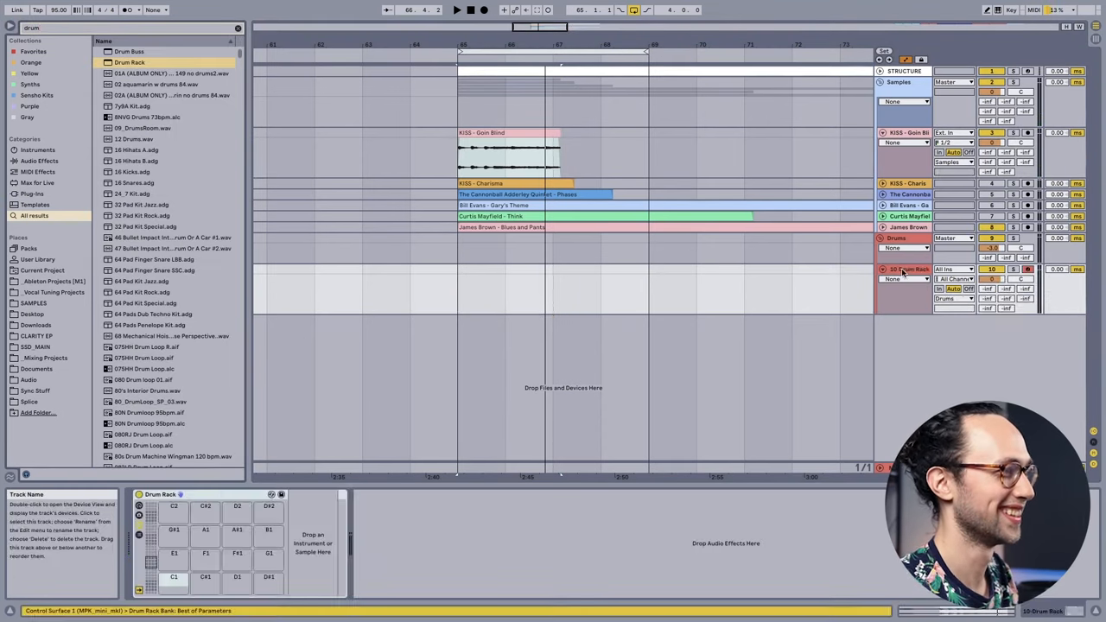
{"action": "left_click", "coordinate": [905, 270]}
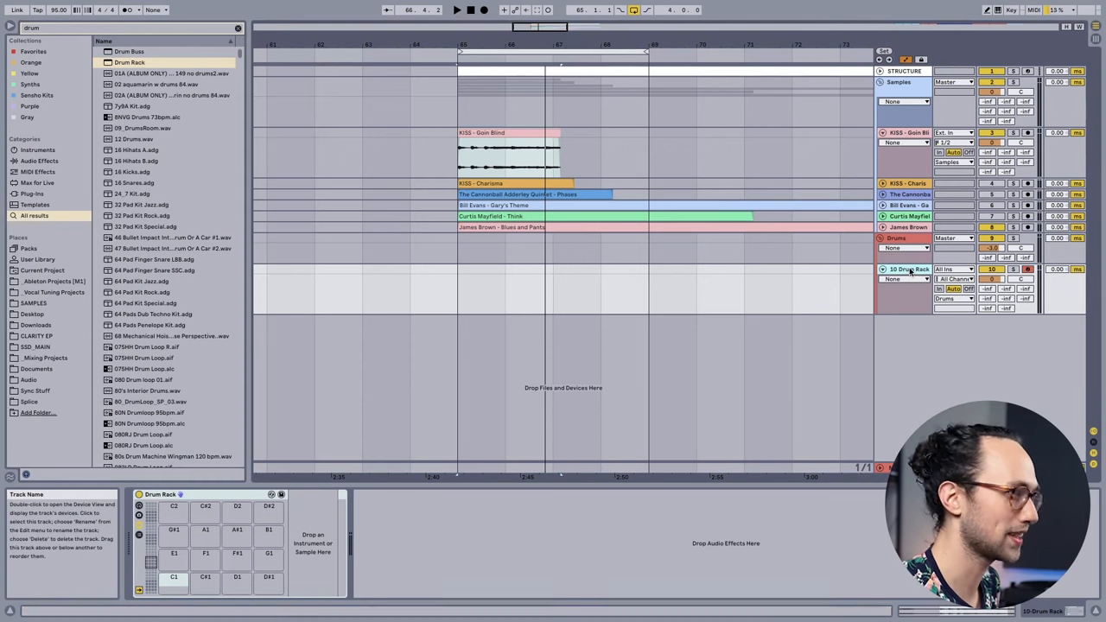